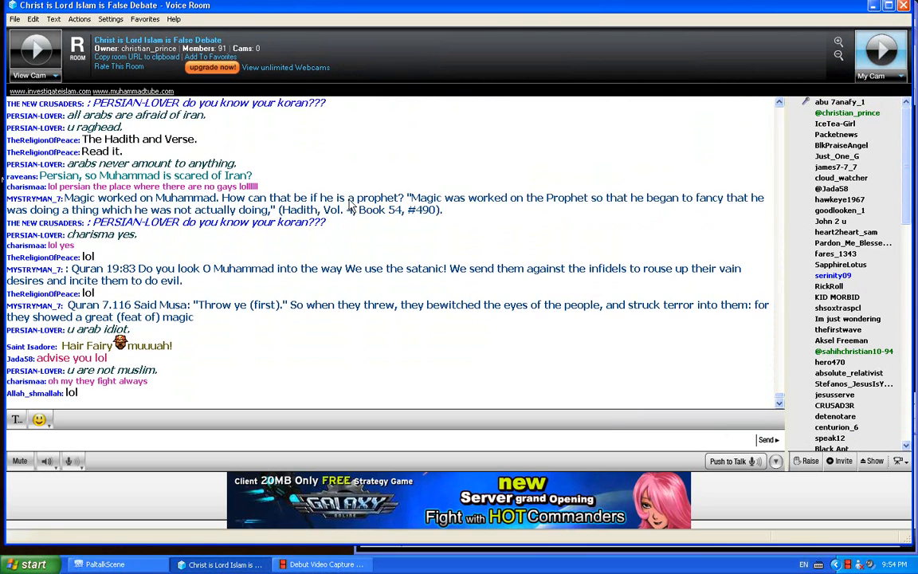
- Type and send chat messages about Muhammad and Aisha, ending 'and molested her from 6-9'
{"action": "scroll", "scroll_direction": "down", "scroll_amount": 3}
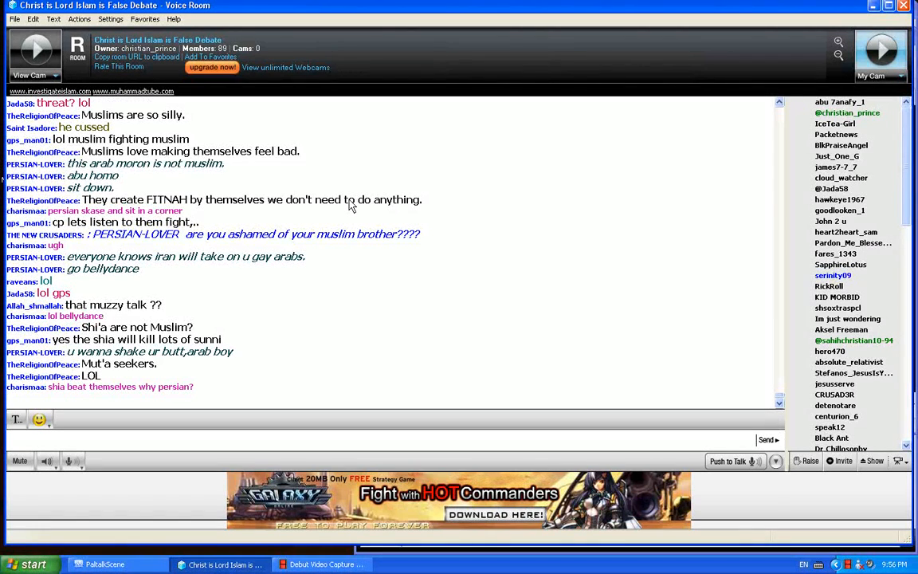
{"action": "mouse_move", "coordinate": [157, 447]}
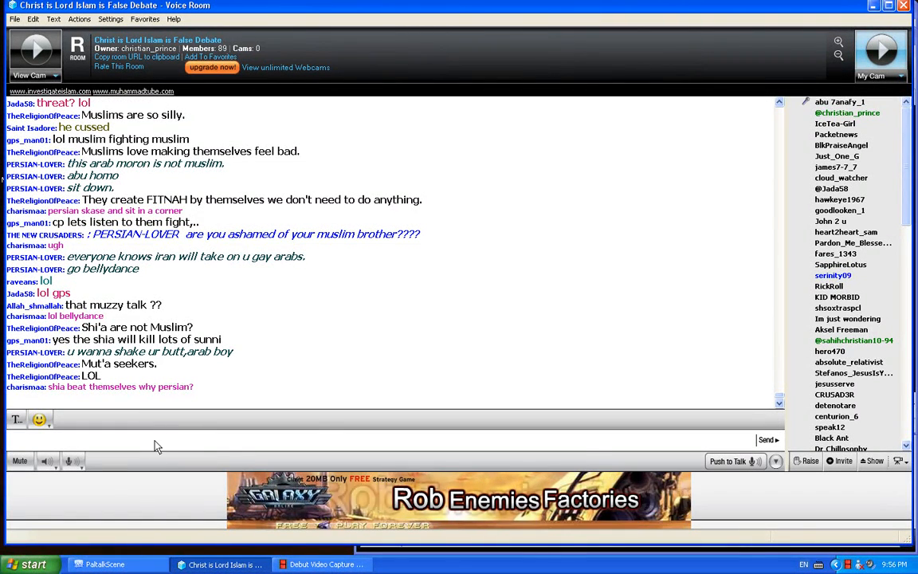
{"action": "type", "text": "Mut"}
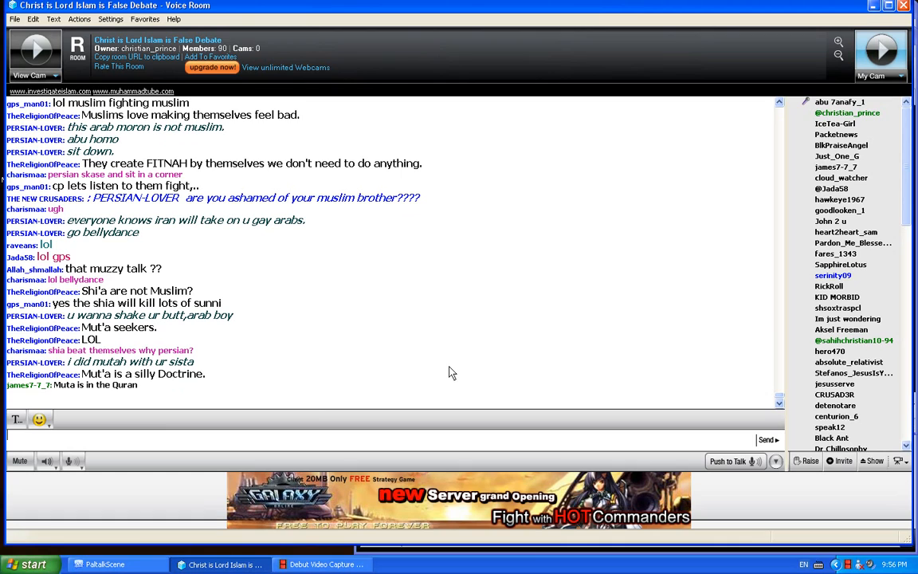
{"action": "type", "text": "and Muham"}
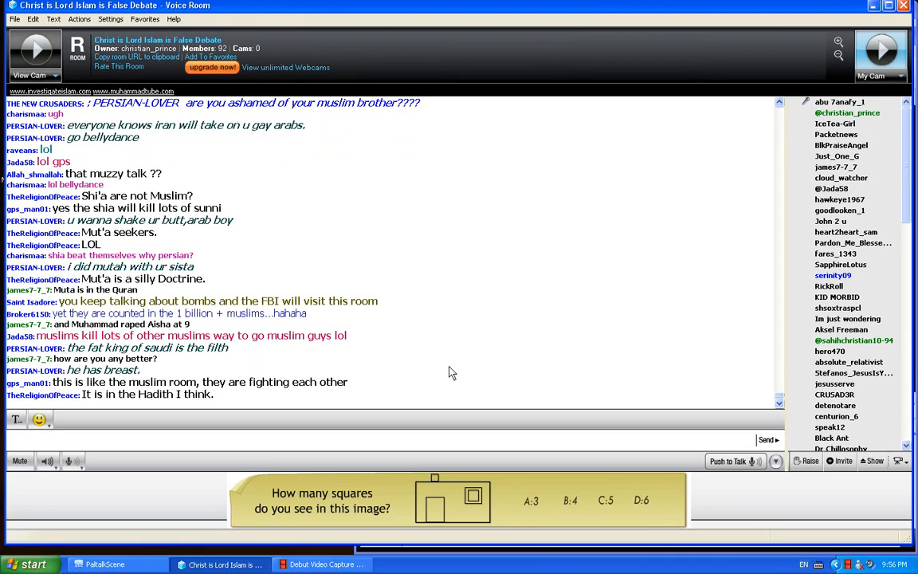
{"action": "type", "text": "Muhammad married"}
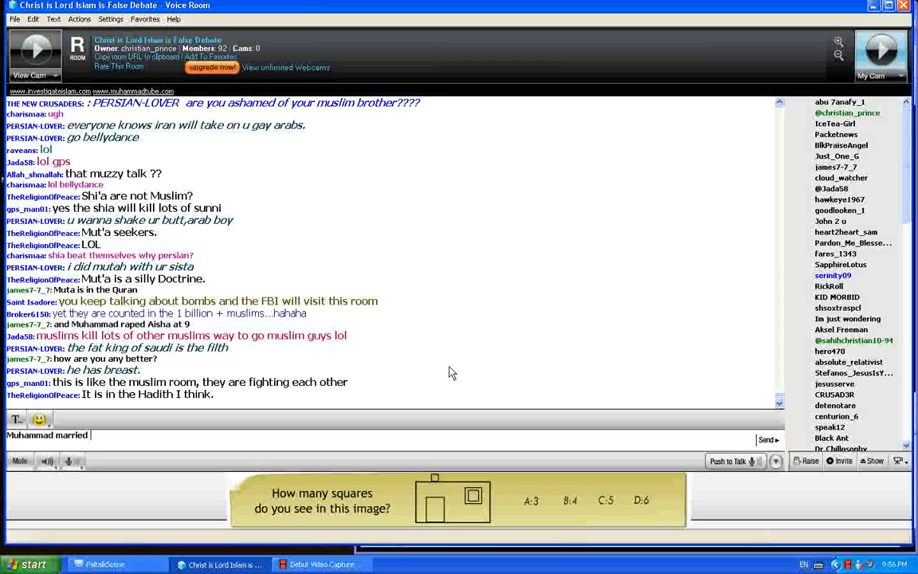
{"action": "type", "text": "Aisha a"}
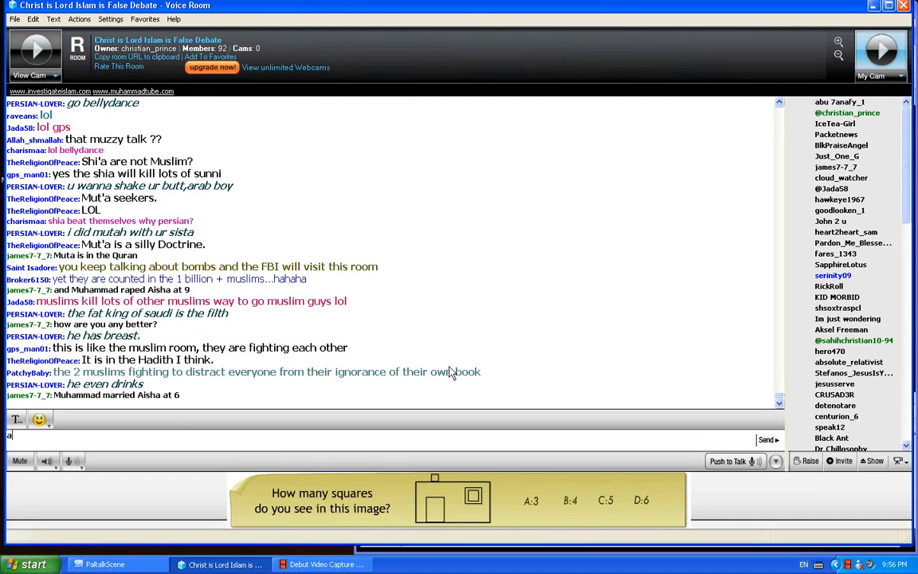
{"action": "type", "text": "nd molested her f"}
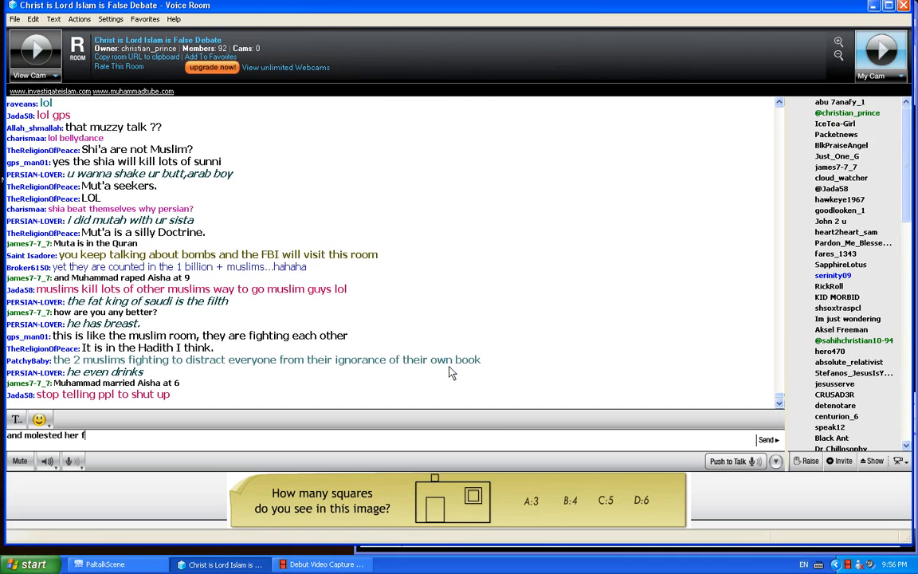
{"action": "type", "text": "rom 6"}
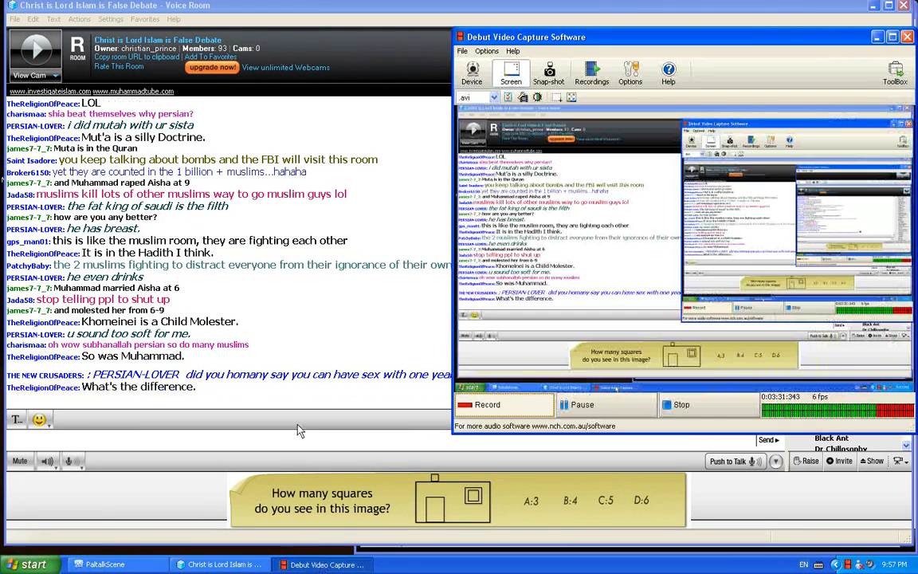
- Bring the Paltalk debate room in front of Debut and focus the chat message box
{"action": "left_click", "coordinate": [904, 37]}
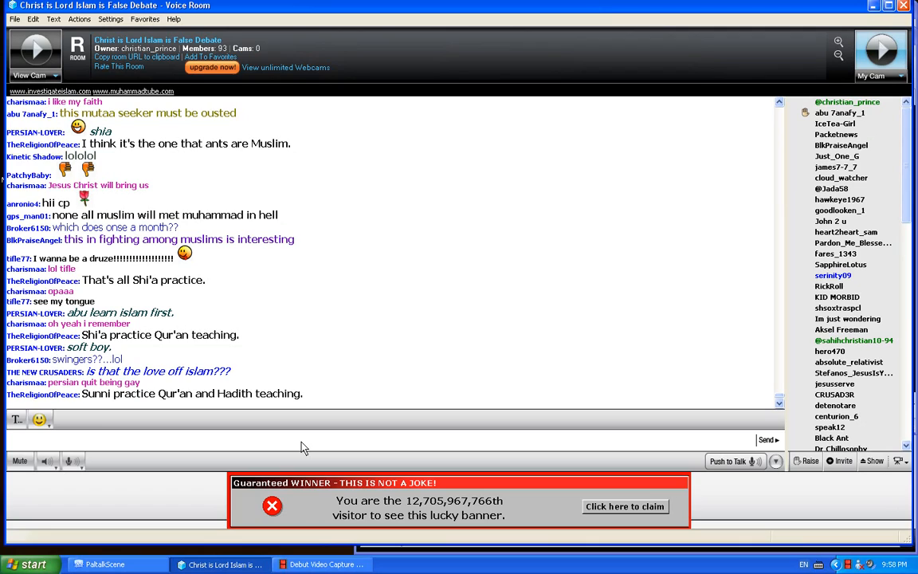
{"action": "left_click", "coordinate": [273, 507]}
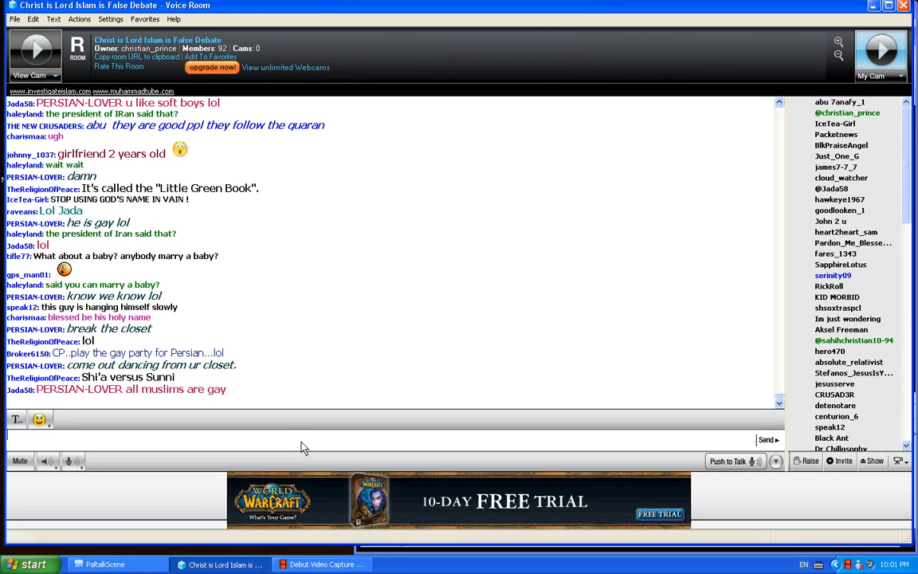
{"action": "type", "text": "this i"}
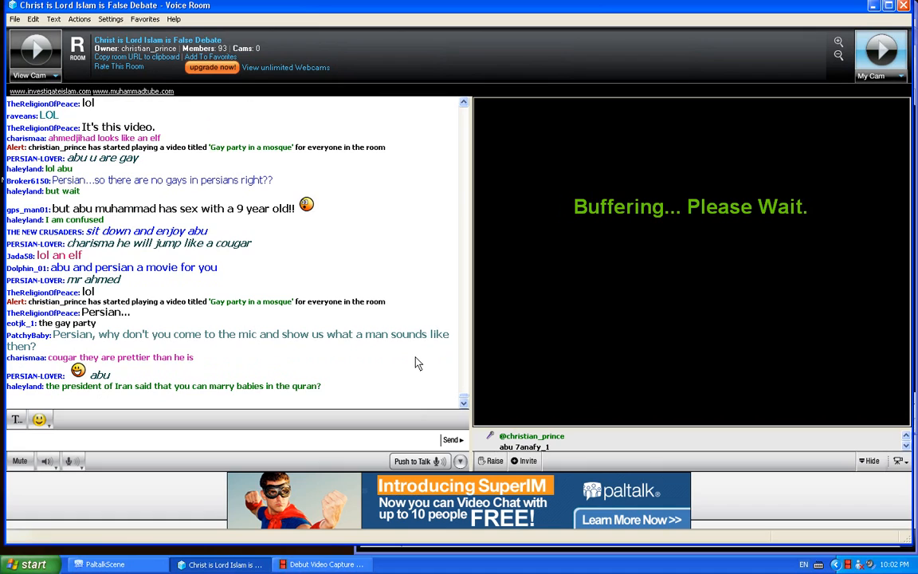
{"action": "mouse_move", "coordinate": [618, 389]}
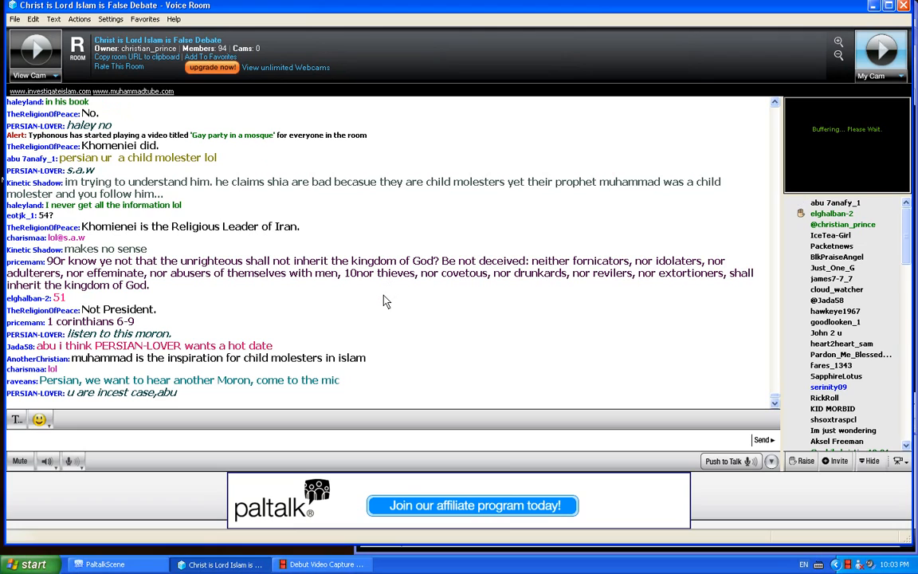
- Raise Debut Video Capture from the Windows taskbar over the Paltalk room
{"action": "left_click", "coordinate": [323, 564]}
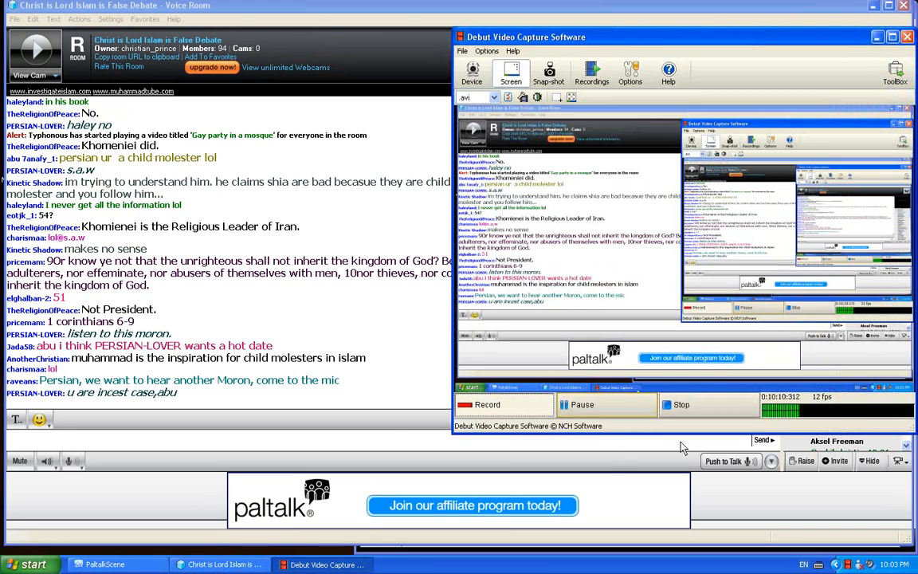